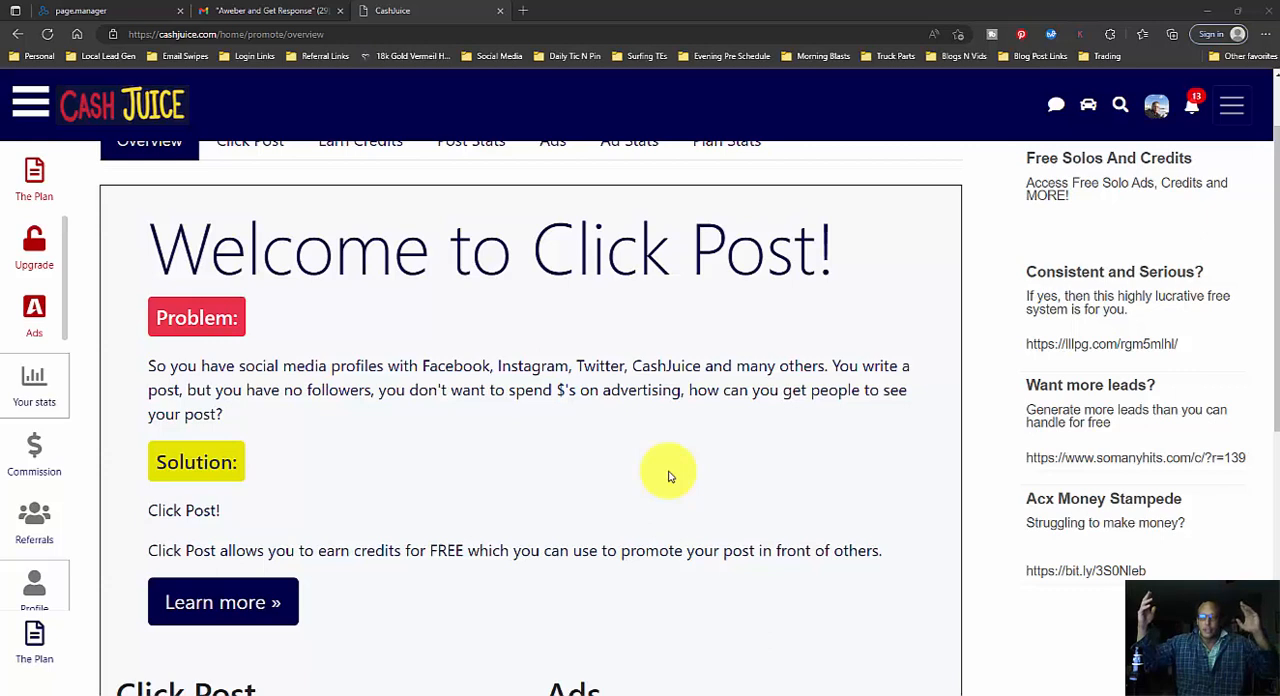
pyautogui.moveTo(656, 482)
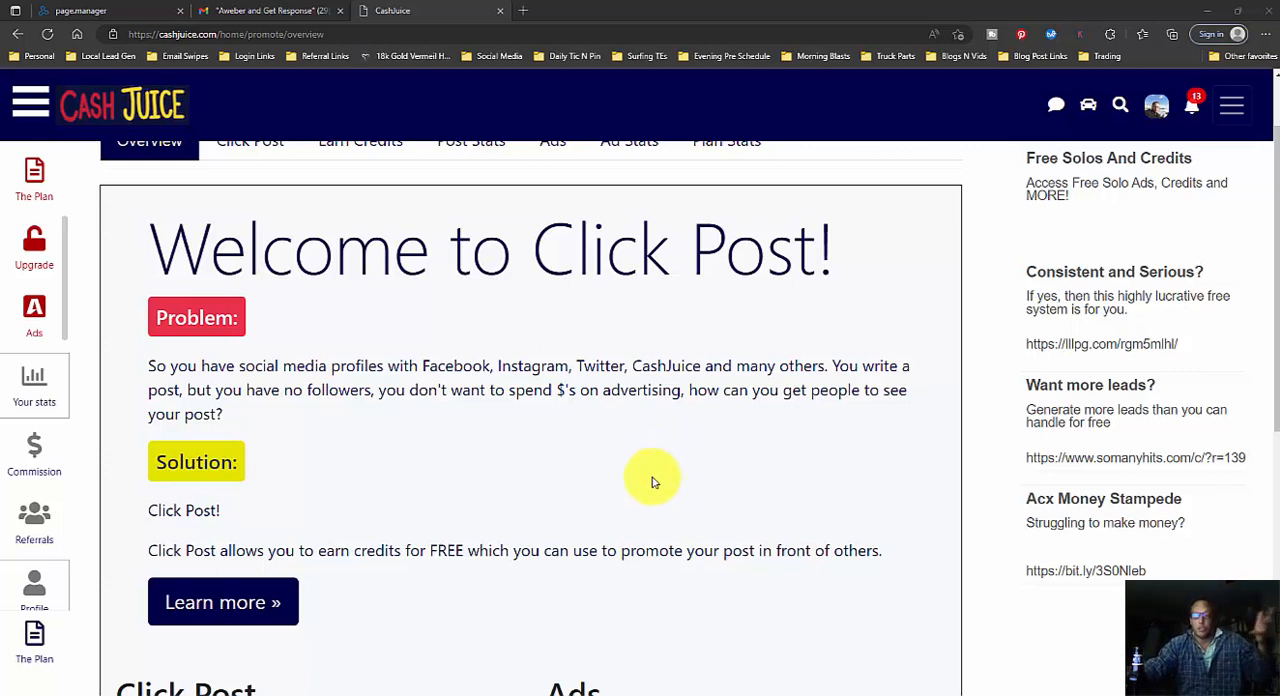
pyautogui.moveTo(152, 364)
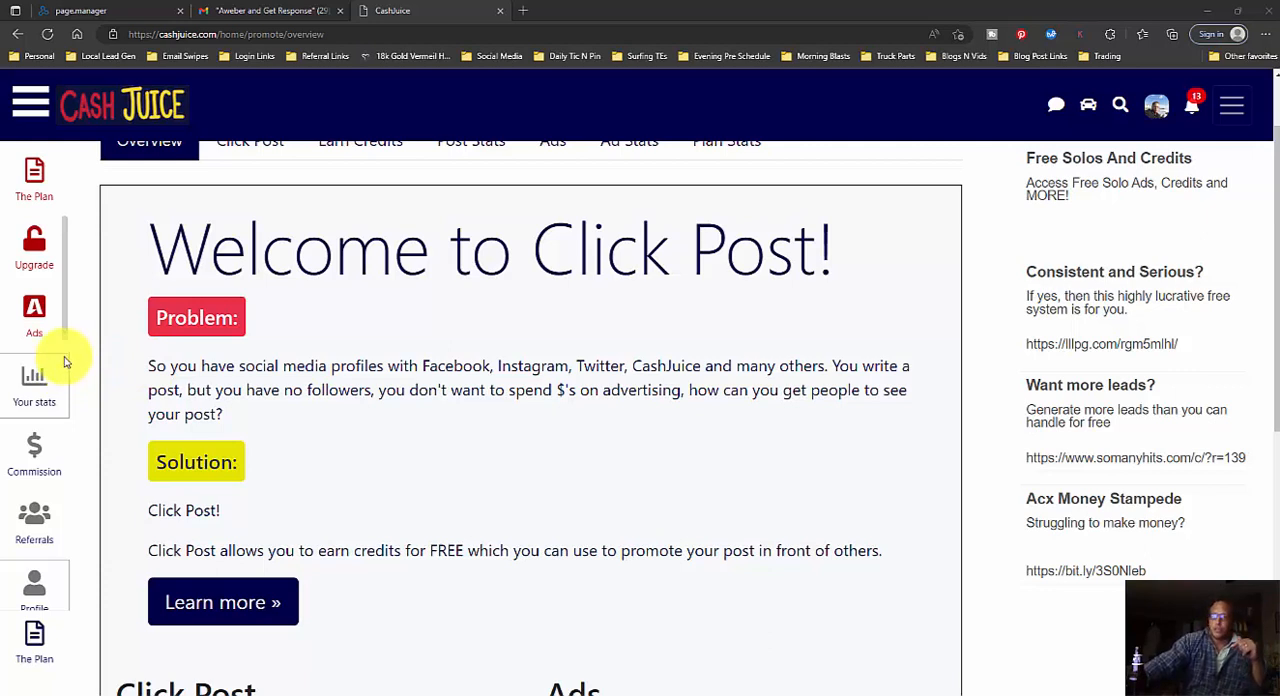
pyautogui.moveTo(52, 350)
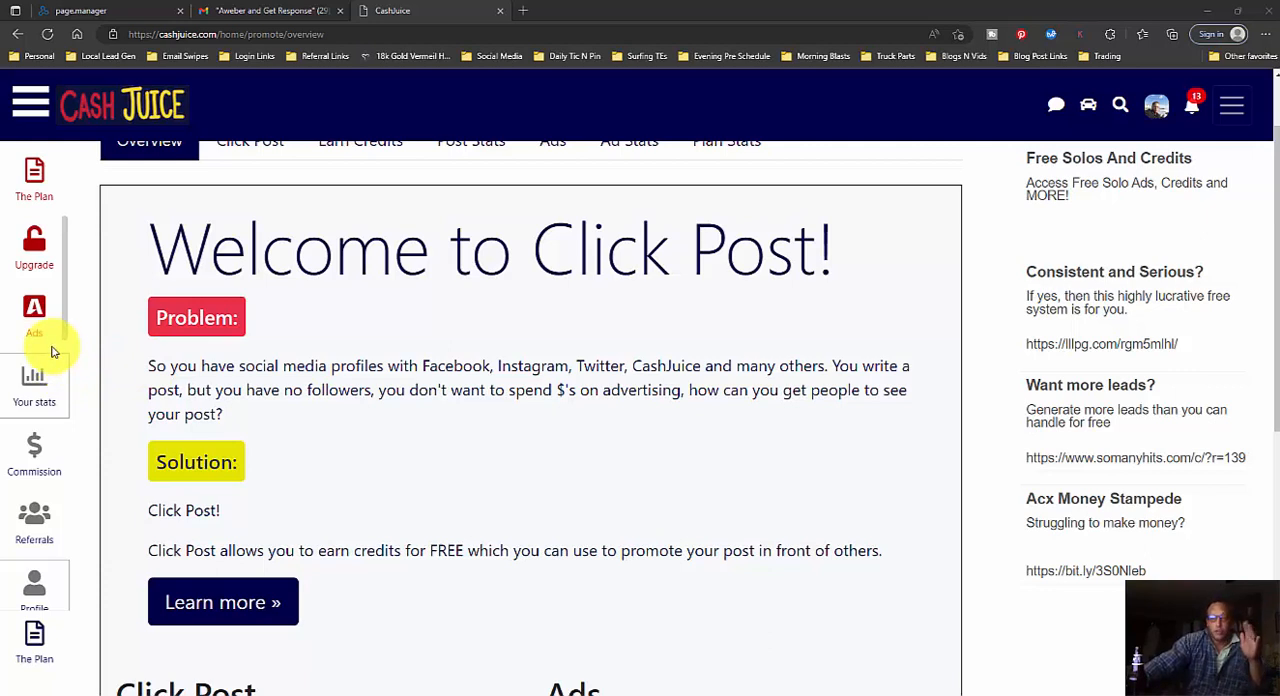
pyautogui.scroll(-3)
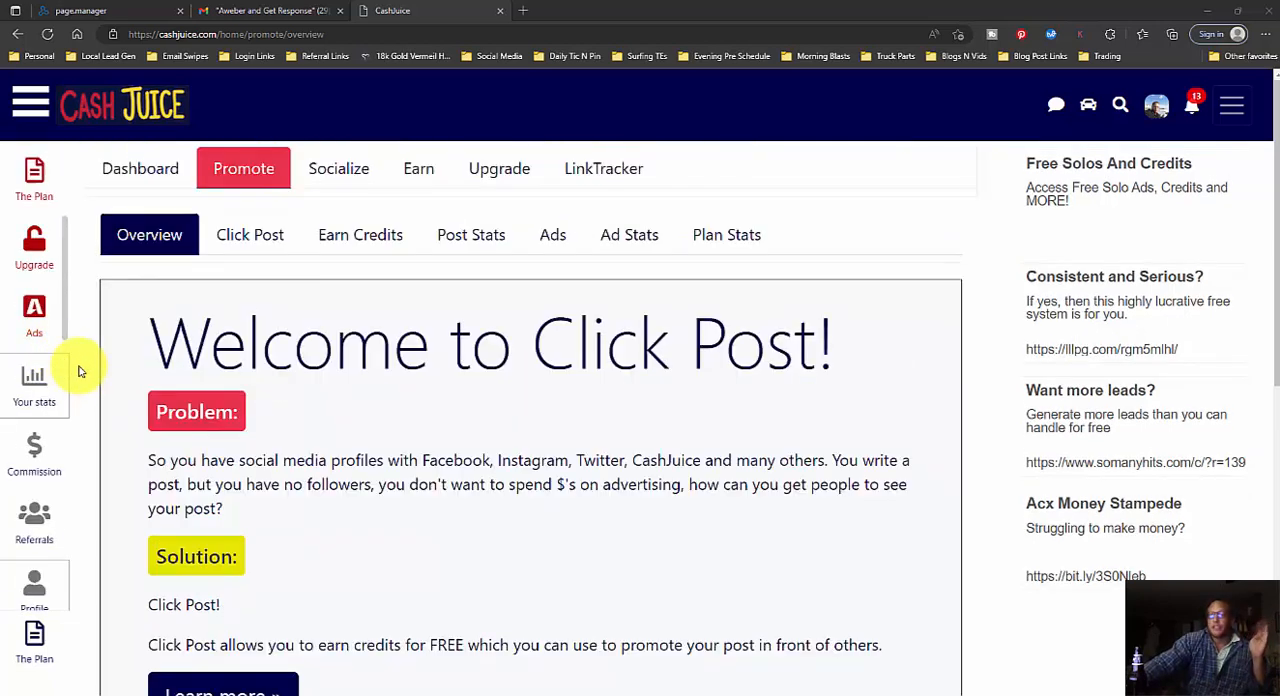
pyautogui.moveTo(80, 330)
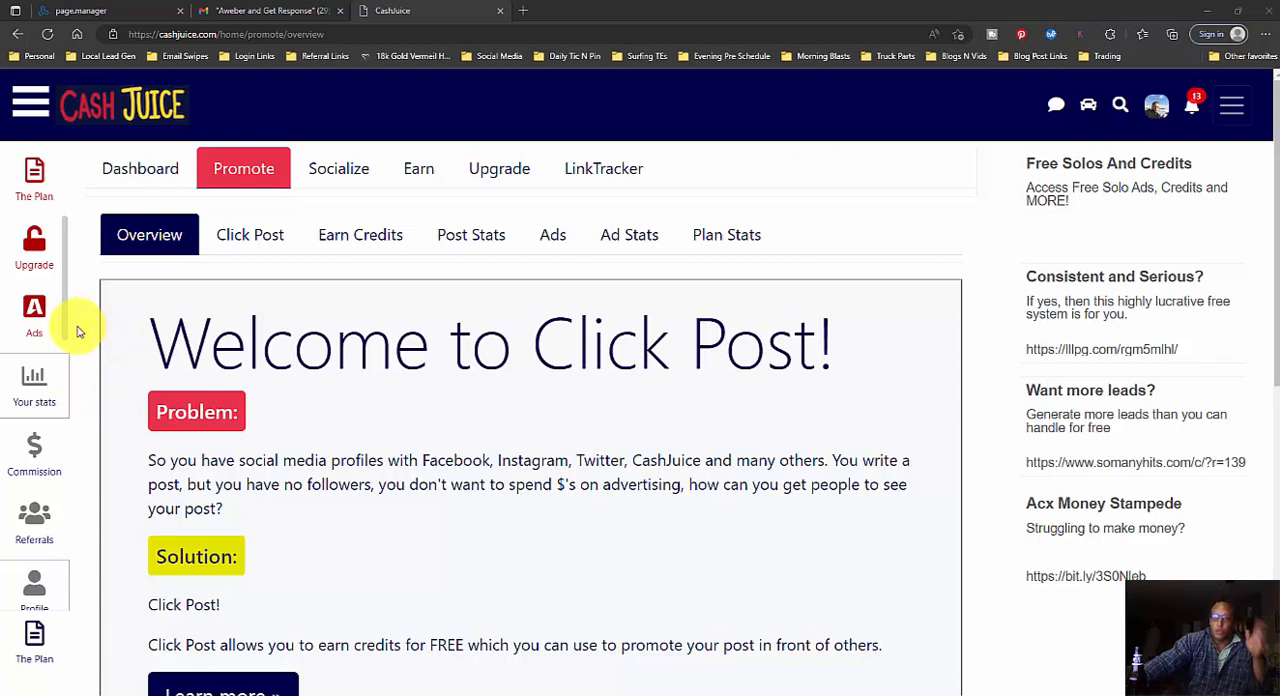
pyautogui.moveTo(158, 280)
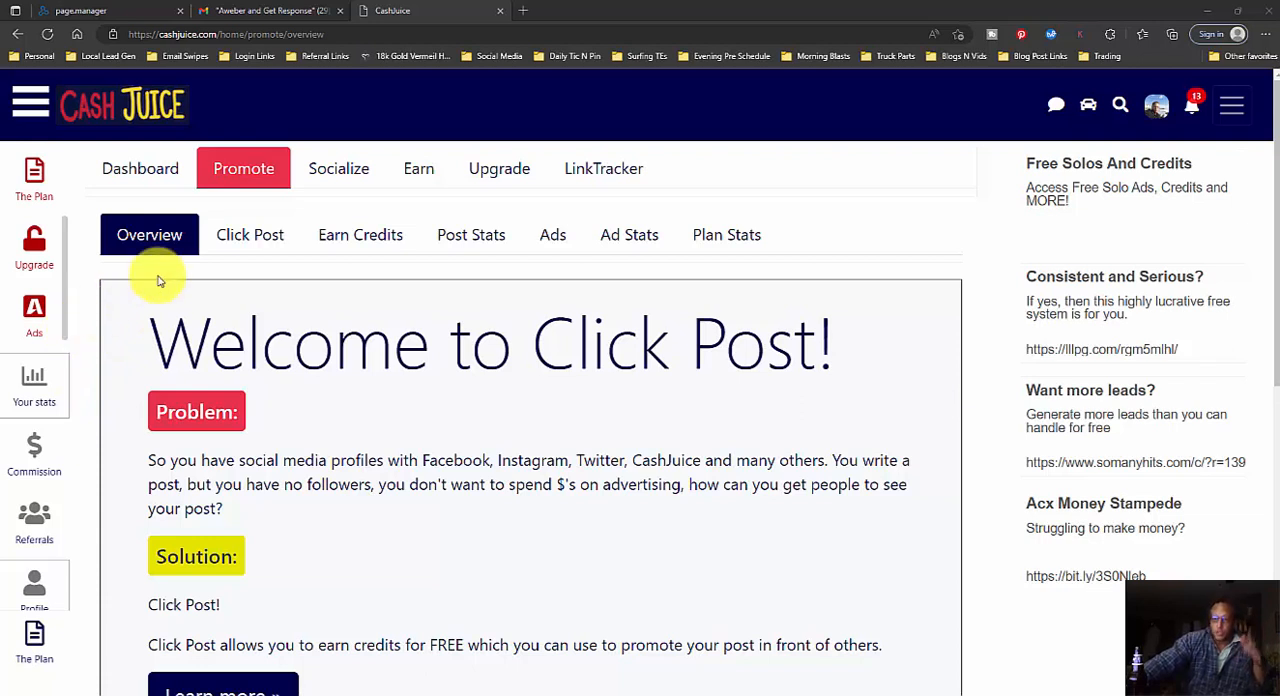
pyautogui.moveTo(34, 384)
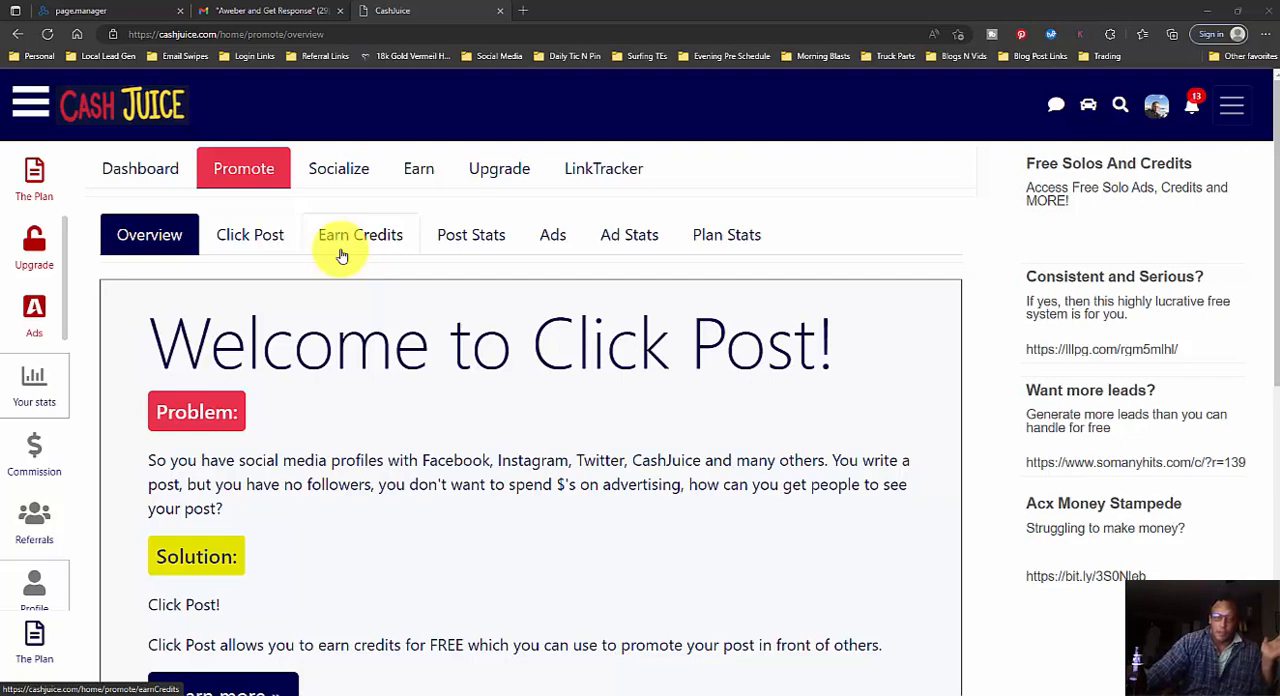
pyautogui.moveTo(384, 234)
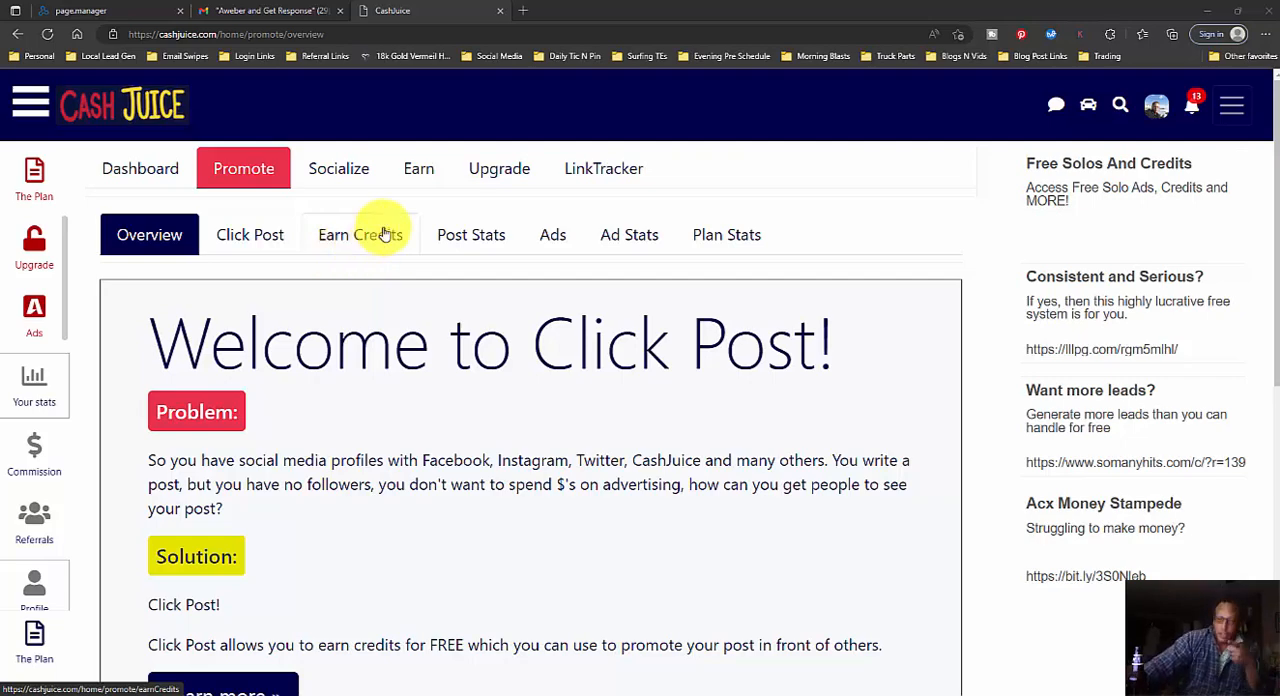
pyautogui.moveTo(308, 308)
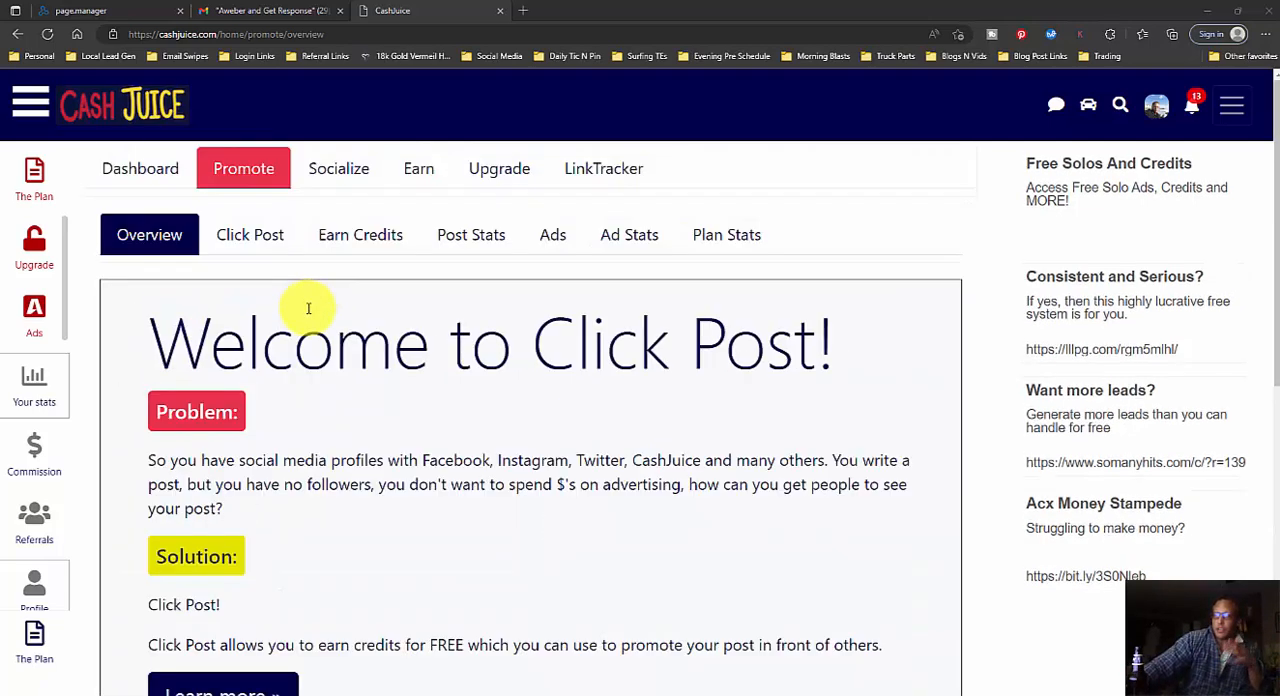
pyautogui.scroll(-3)
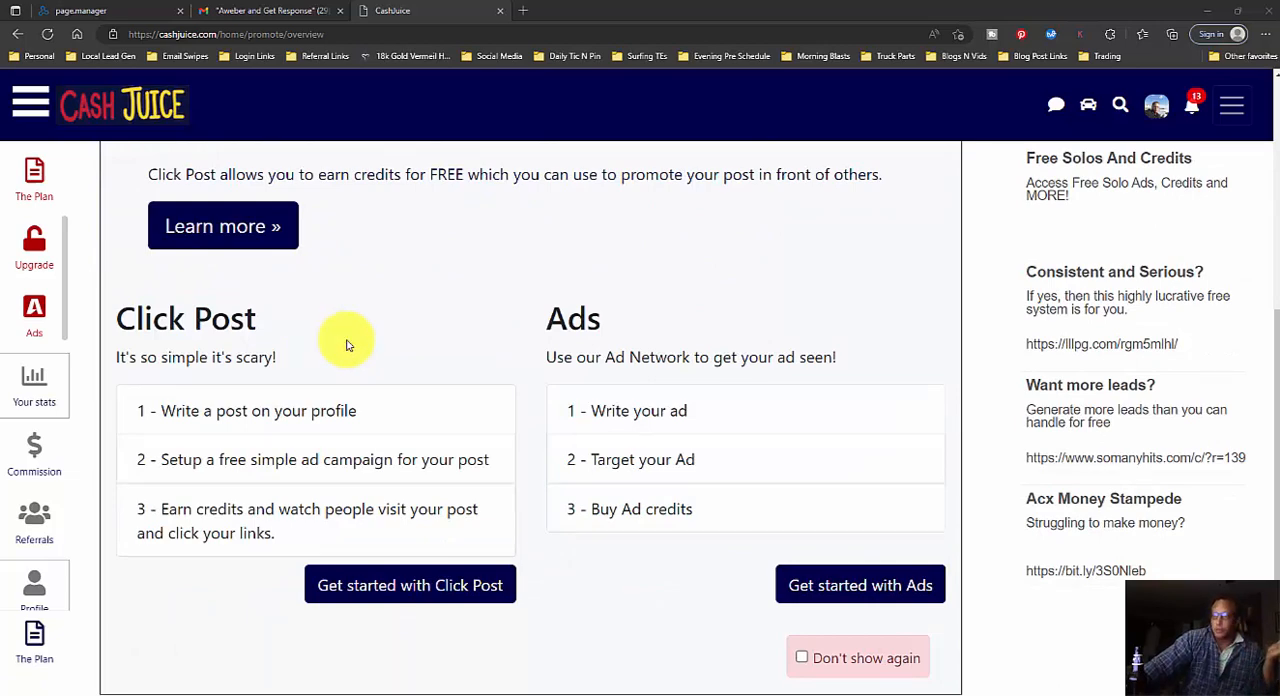